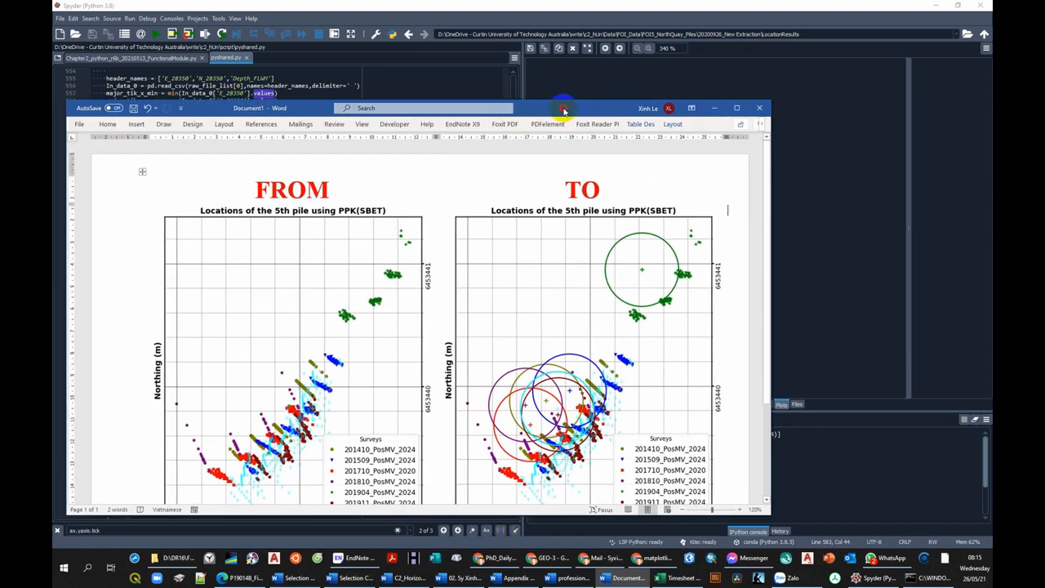
# - Maximize the Word window to view the FROM/TO pile-location figure comparison
pyautogui.click(736, 108)
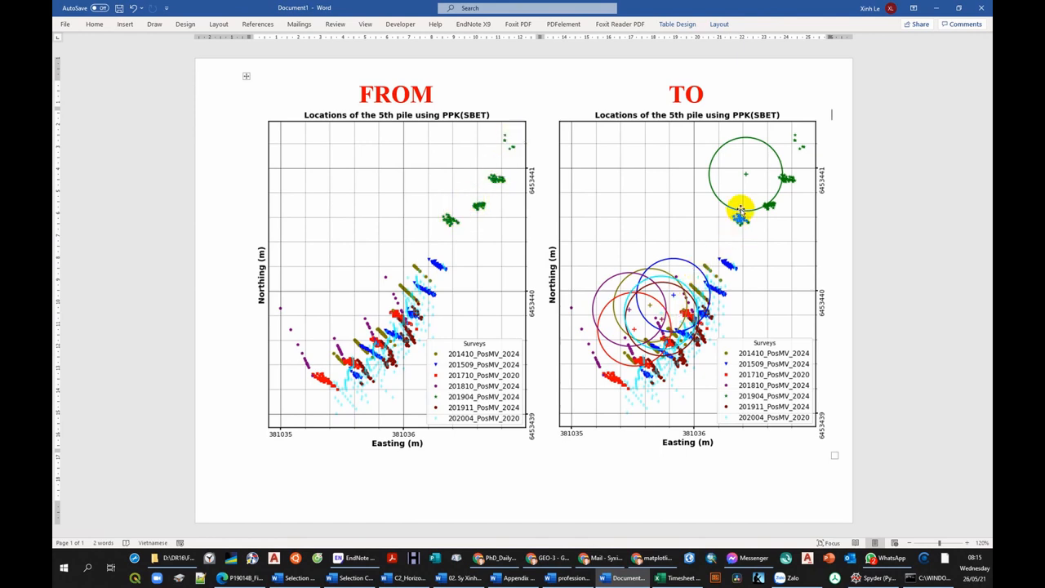
pyautogui.moveTo(751, 143)
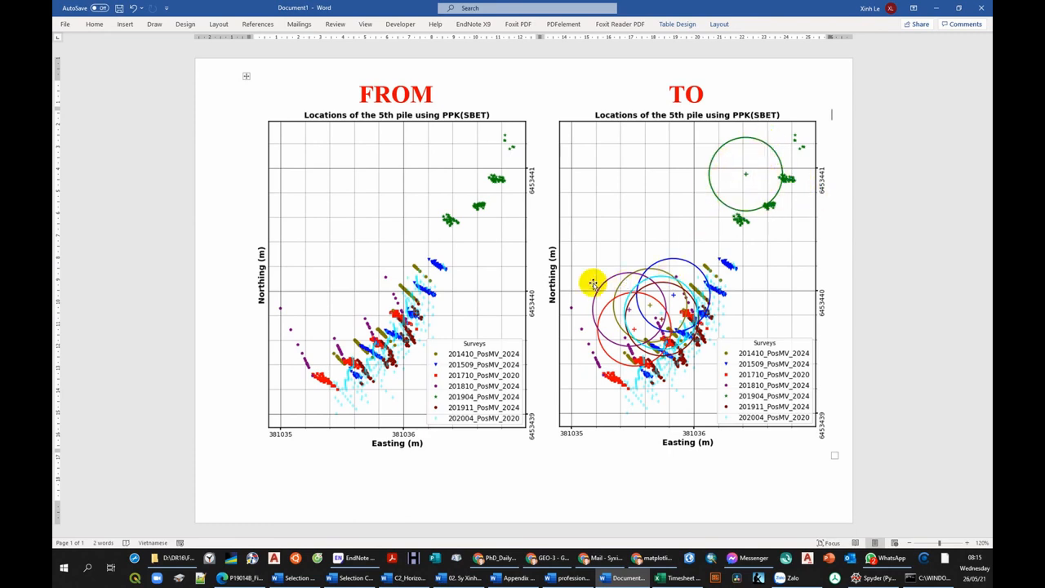
# - Switch to the Spyder window showing the 5th-pile script and its plot
pyautogui.click(855, 559)
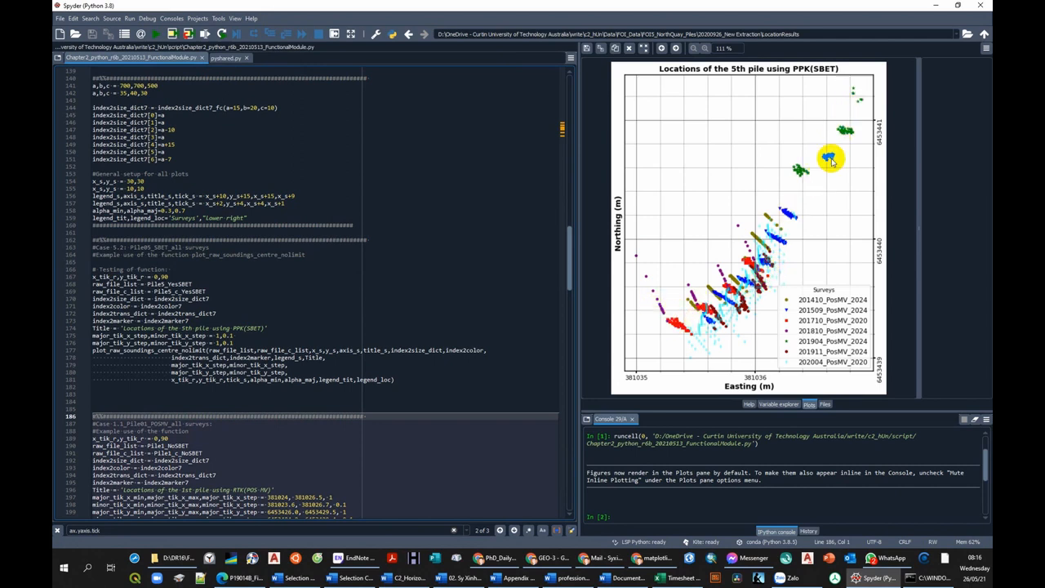
pyautogui.moveTo(846, 143)
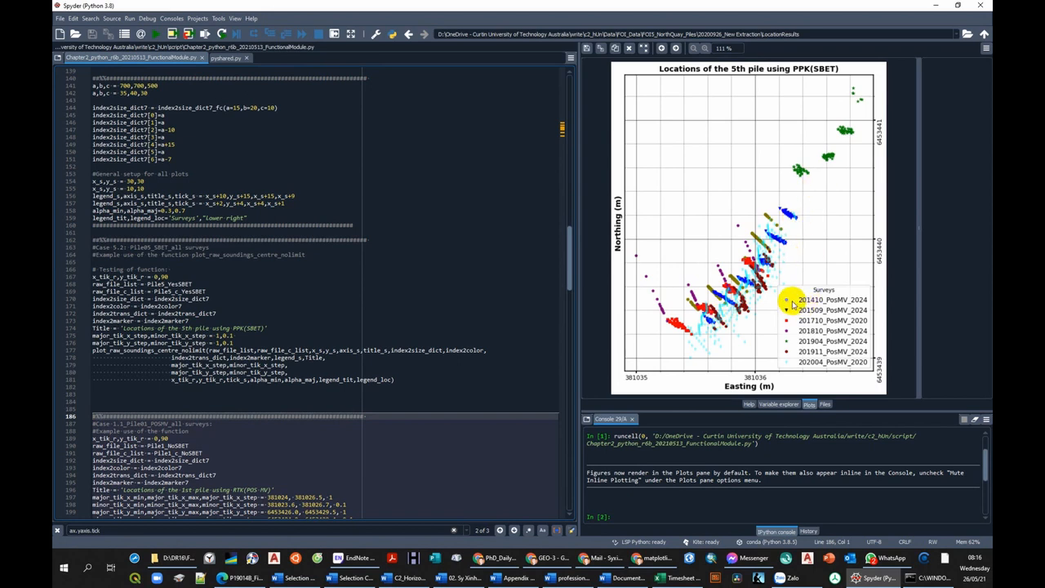
pyautogui.moveTo(738, 389)
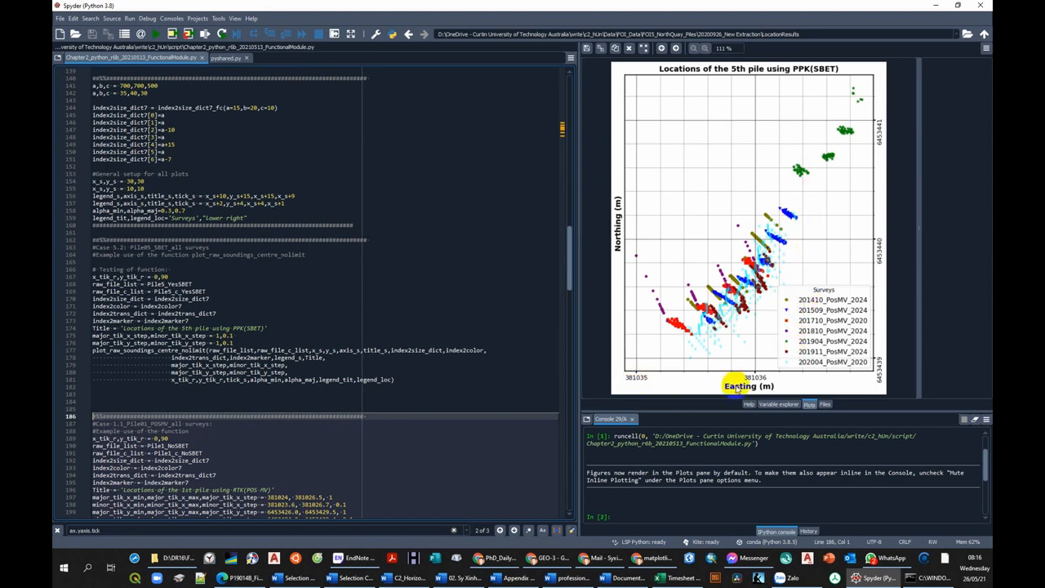
pyautogui.moveTo(619, 226)
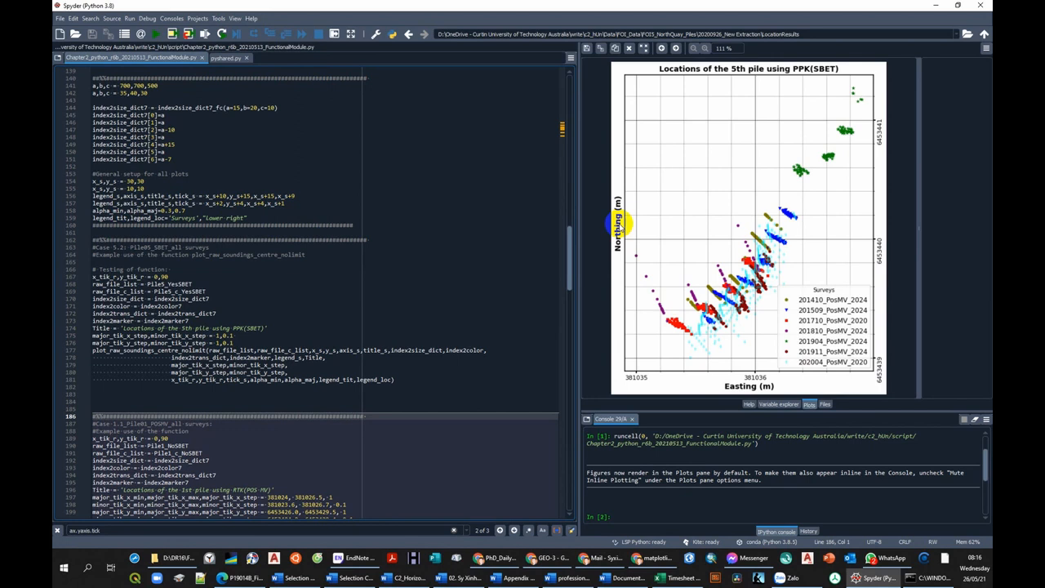
# - Bring up the functions module holding the pile-centre plotting code
pyautogui.click(221, 59)
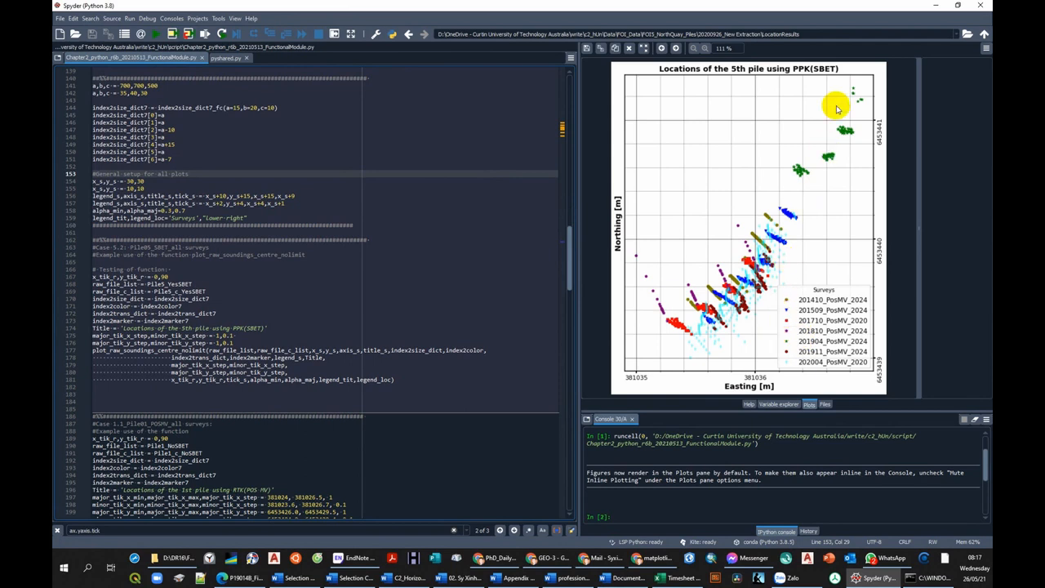
pyautogui.moveTo(811, 119)
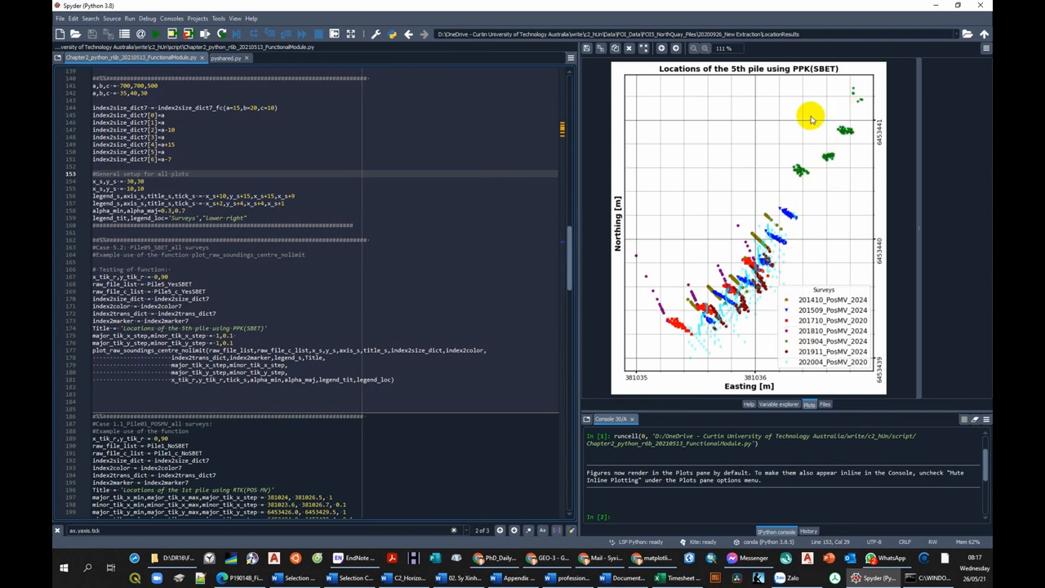
pyautogui.moveTo(858, 115)
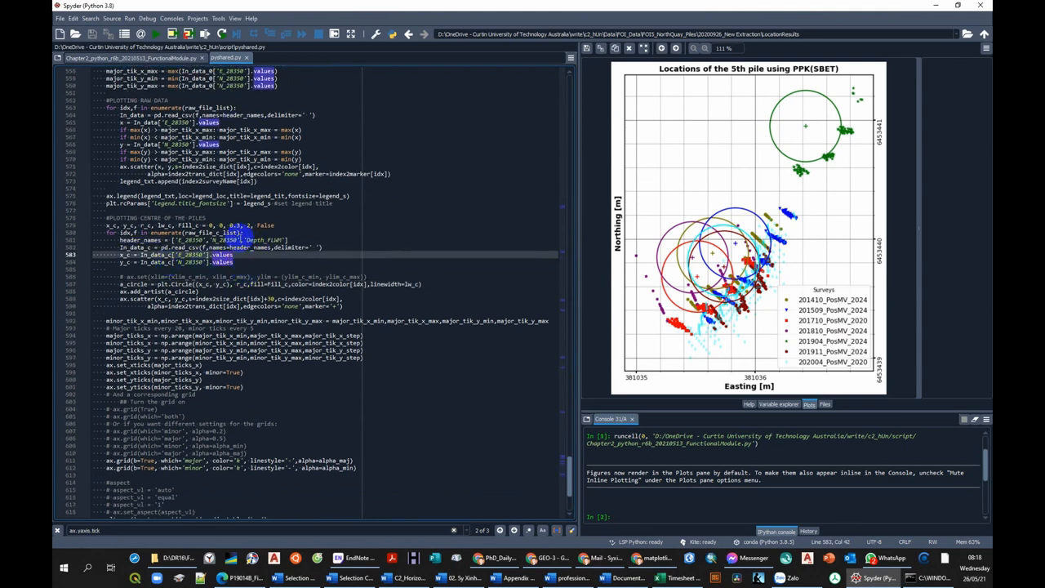
# - Focus the IPython console to print raw_file_list and inspect the survey file paths
pyautogui.click(237, 231)
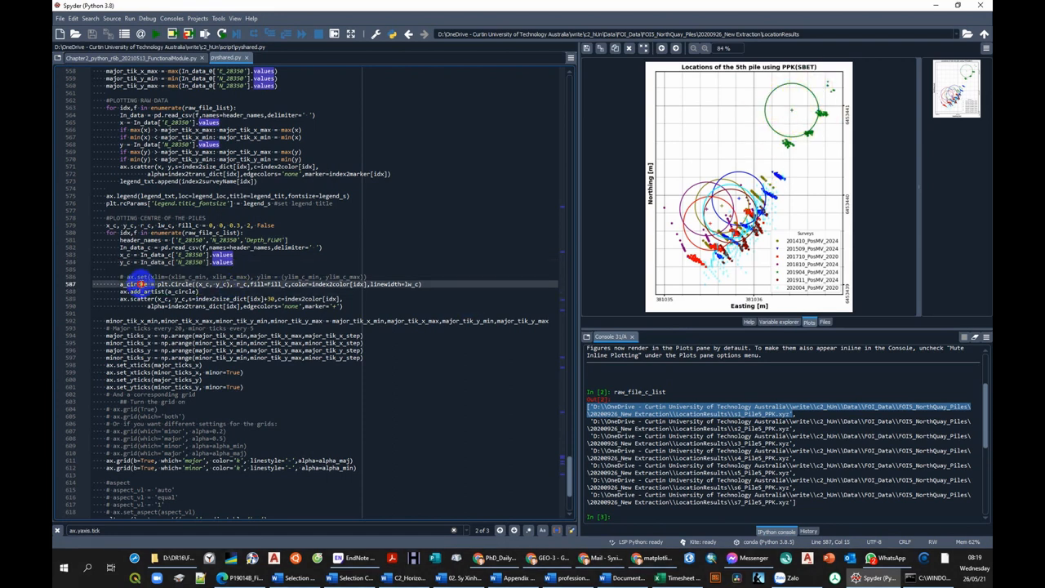
# - Return to the main script that calls the plotting function for the 5th pile
pyautogui.click(163, 290)
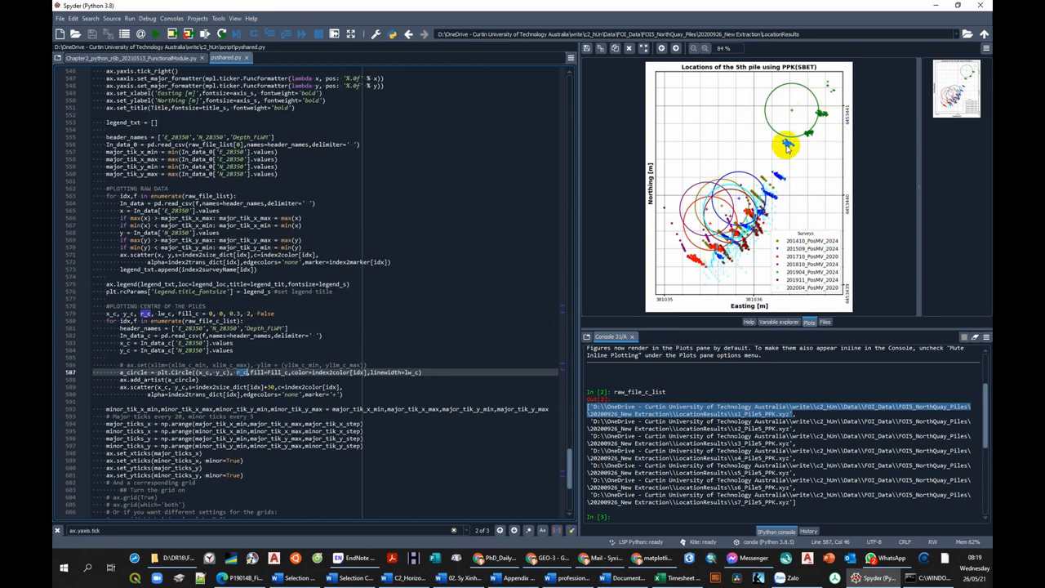
pyautogui.moveTo(417, 200)
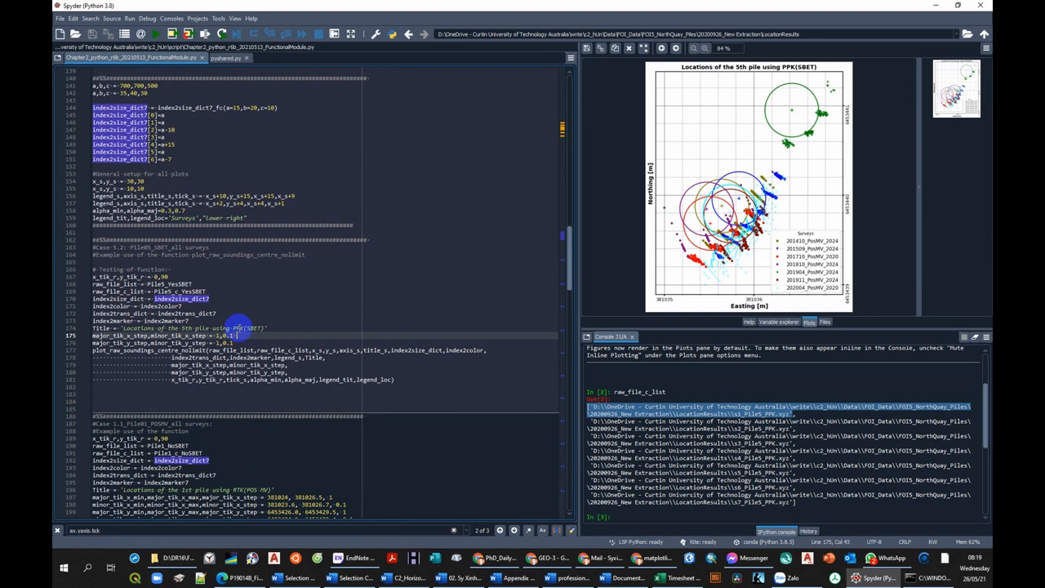
# - Go back to the functions module's PLOTTING CENTRE OF THE PILES section
pyautogui.click(228, 57)
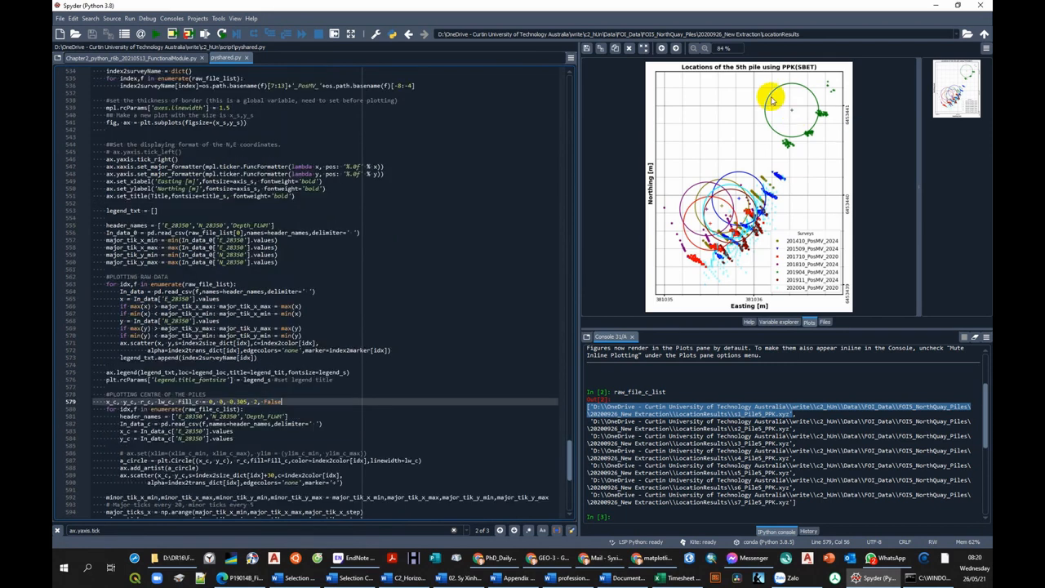
pyautogui.moveTo(791, 113)
pyautogui.write('c_')
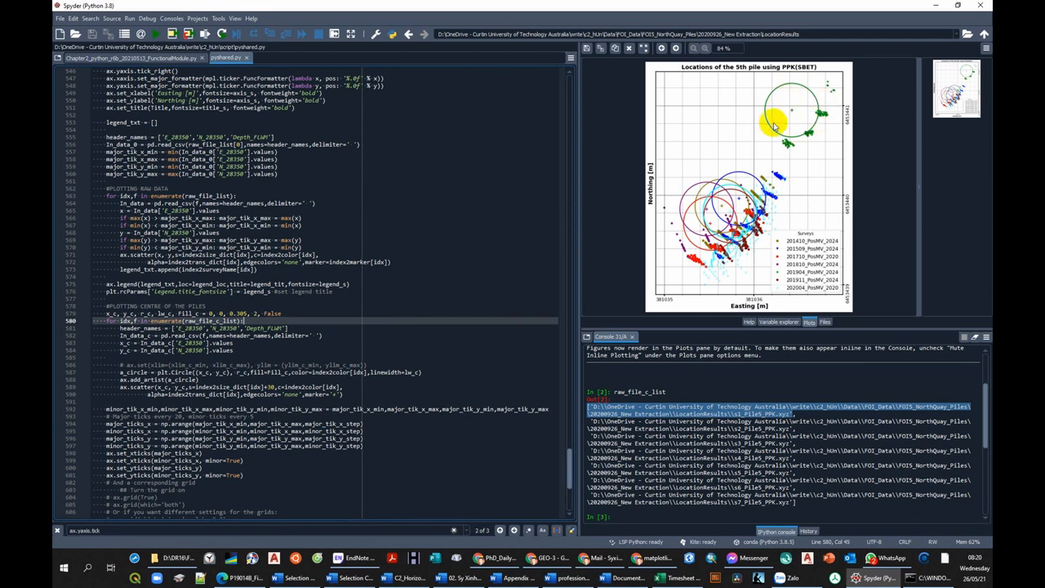
pyautogui.moveTo(465, 218)
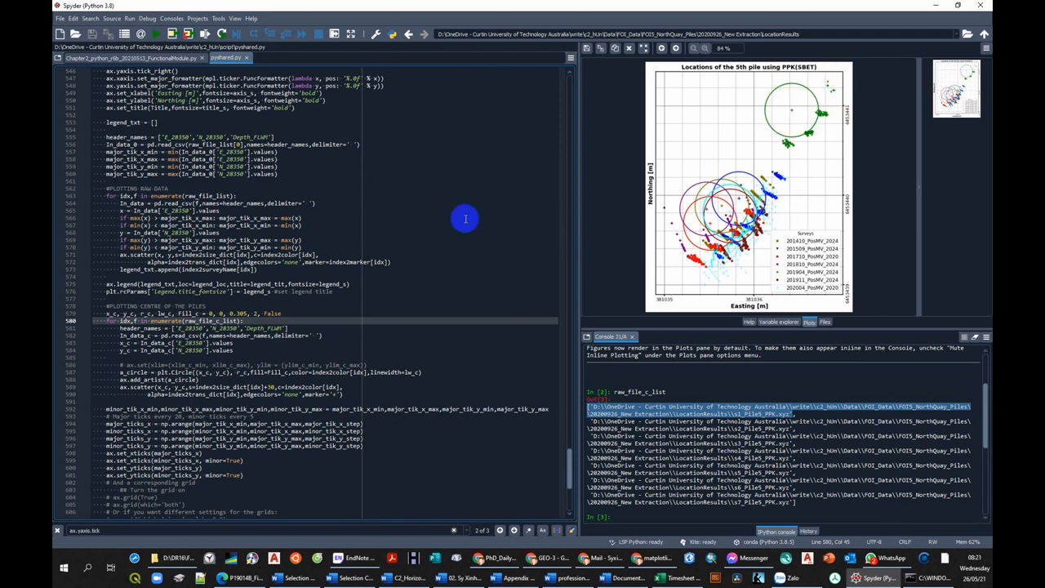